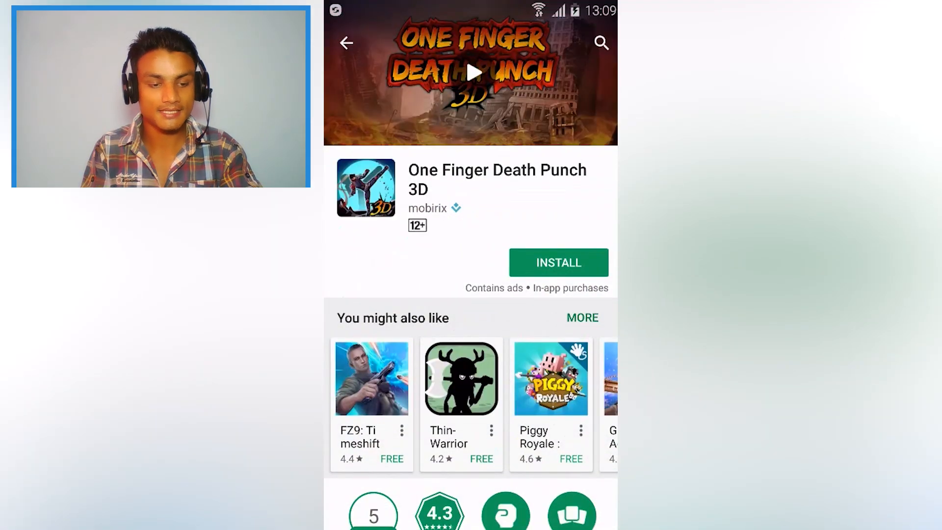
# Step: Search the Play Store for 'flash alert' and reach the Flash Alerts 2 results
pyautogui.click(345, 42)
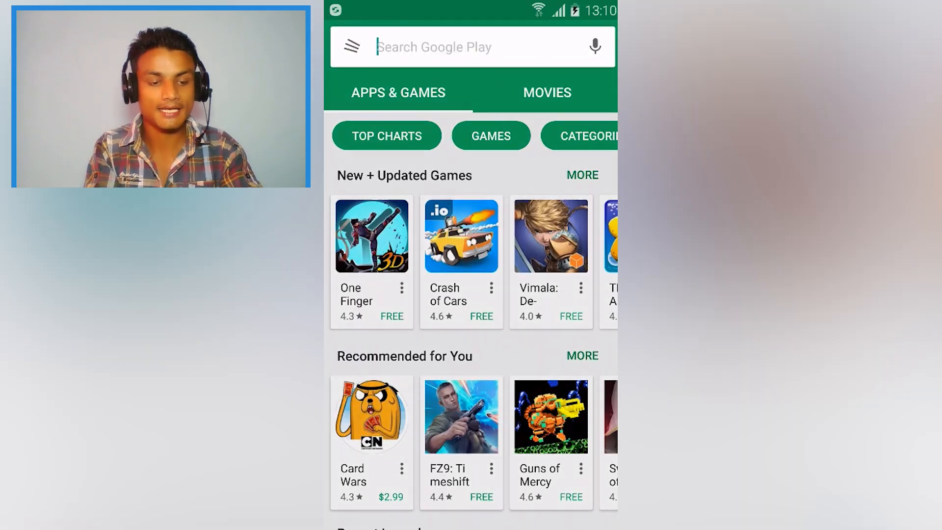
pyautogui.click(472, 47)
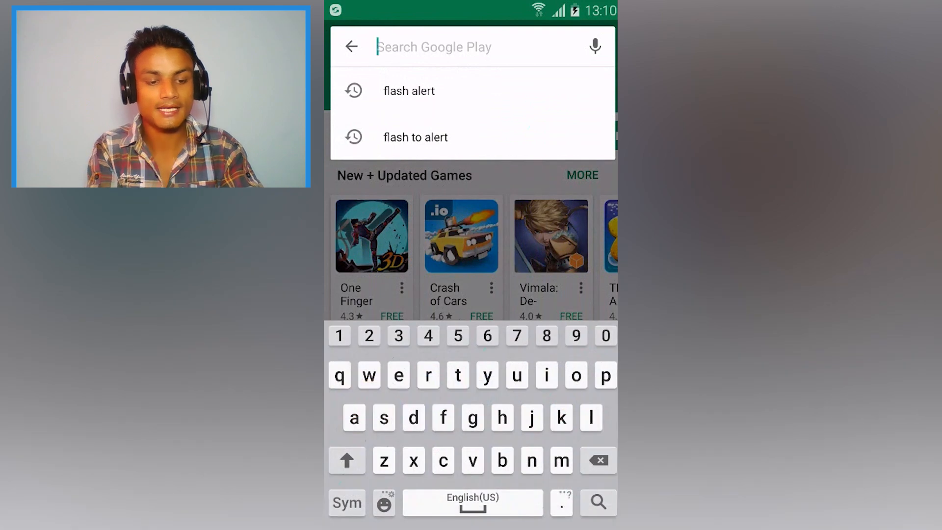
pyautogui.click(409, 91)
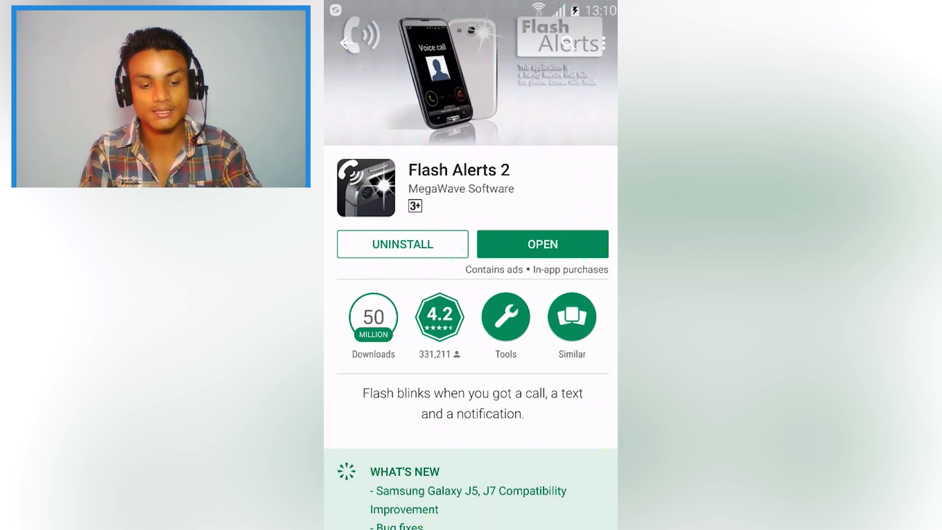
# Step: Launch Flash Alerts 2, run the camera flash test and finish the first-run setup
pyautogui.click(541, 244)
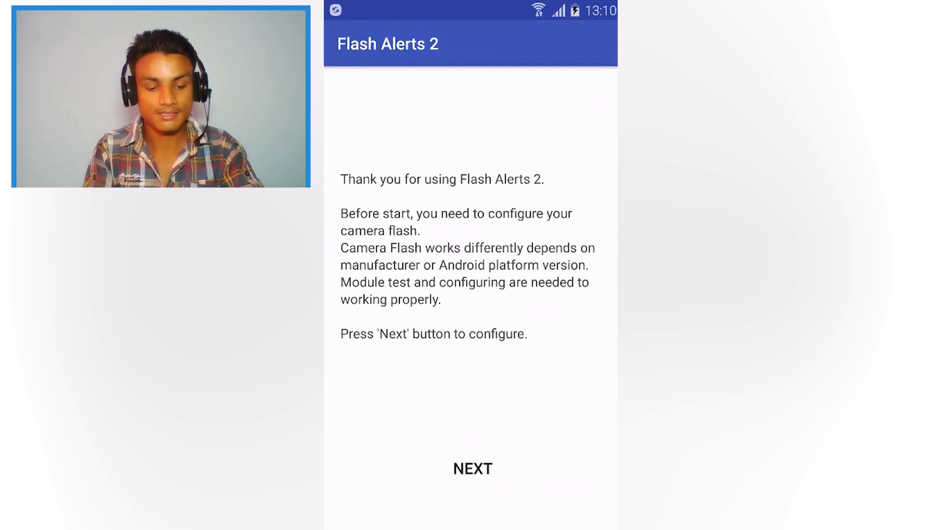
pyautogui.click(472, 469)
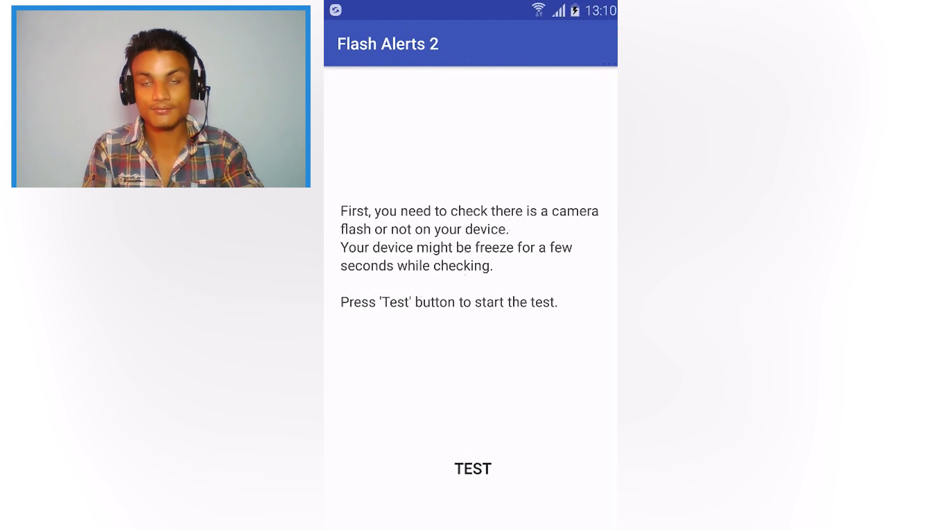
pyautogui.click(473, 469)
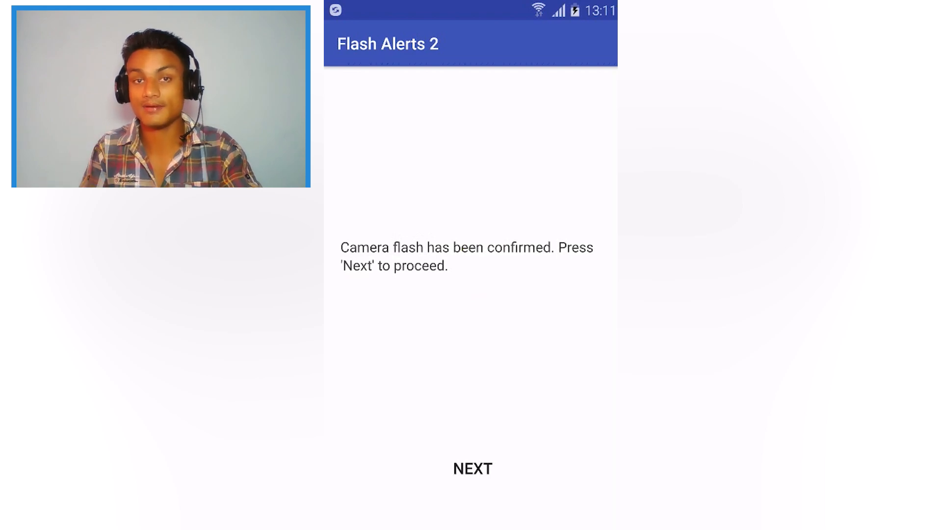
pyautogui.click(472, 469)
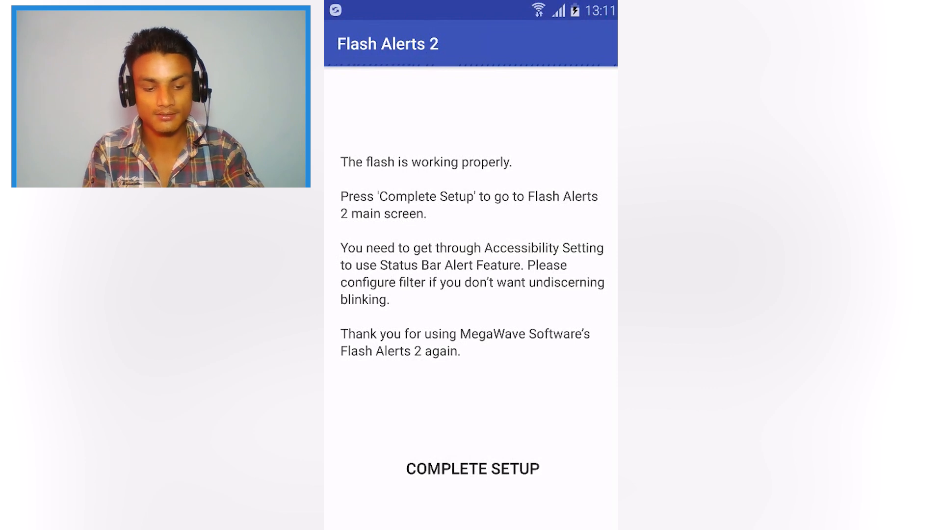
pyautogui.click(472, 469)
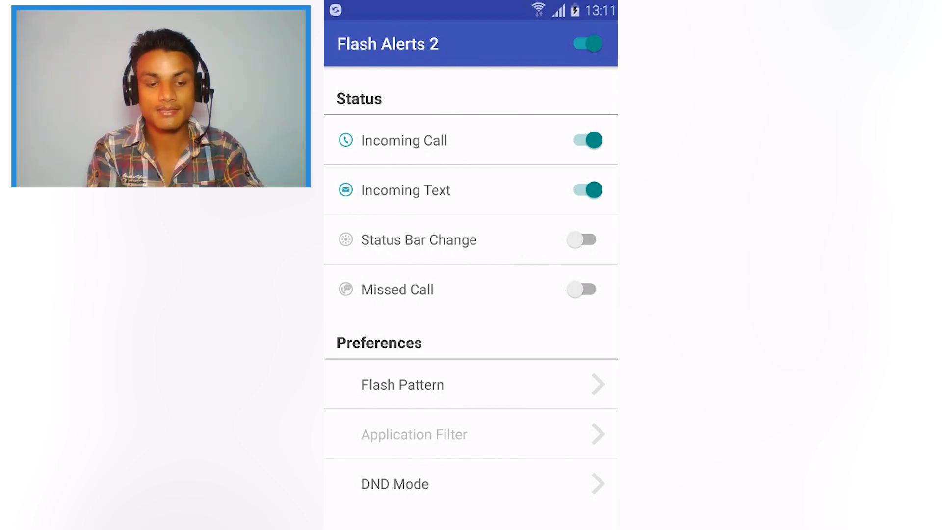
pyautogui.click(587, 43)
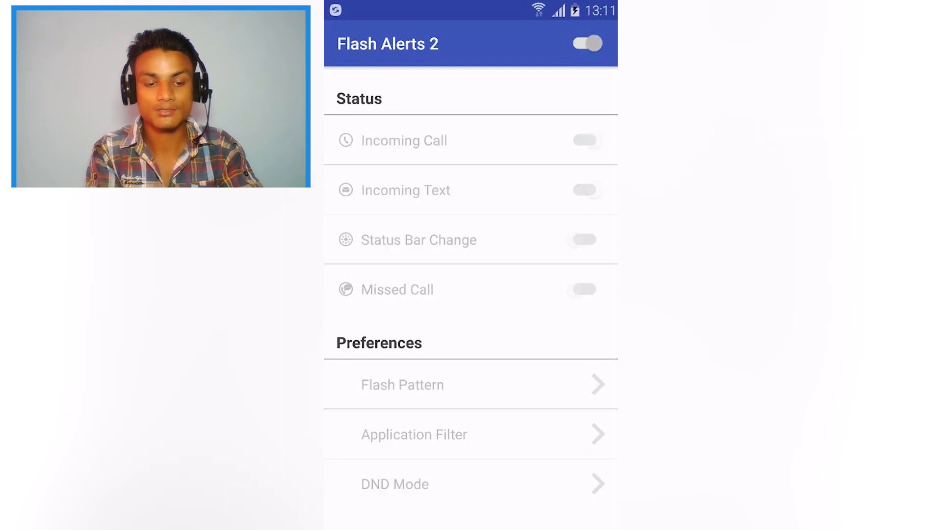
pyautogui.click(586, 43)
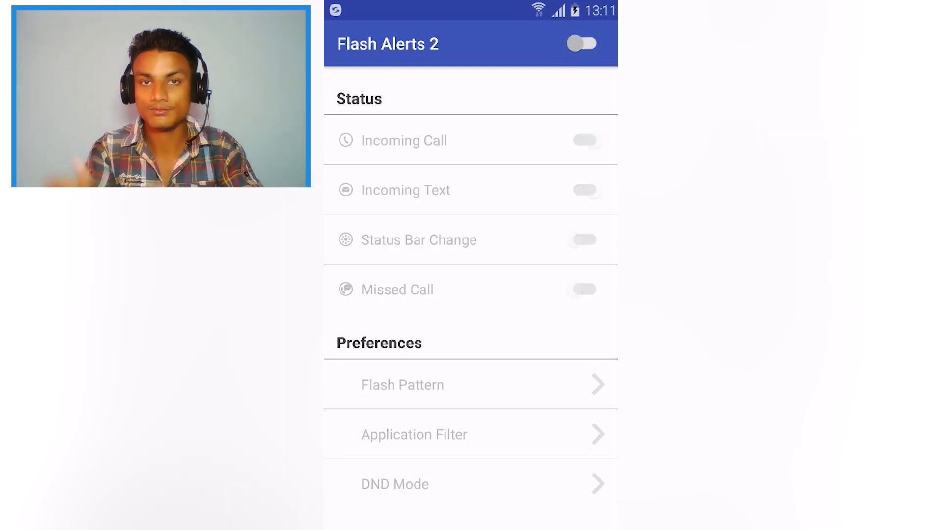
pyautogui.click(582, 43)
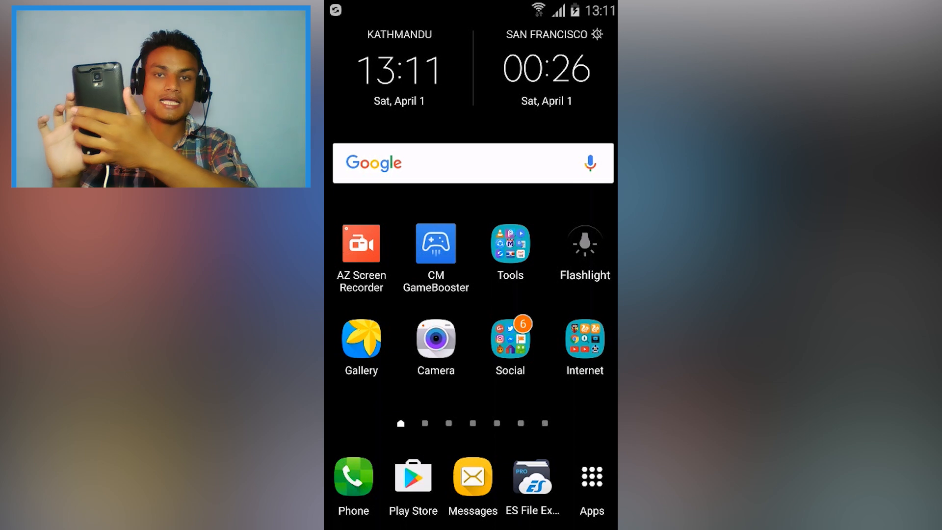
pyautogui.click(583, 244)
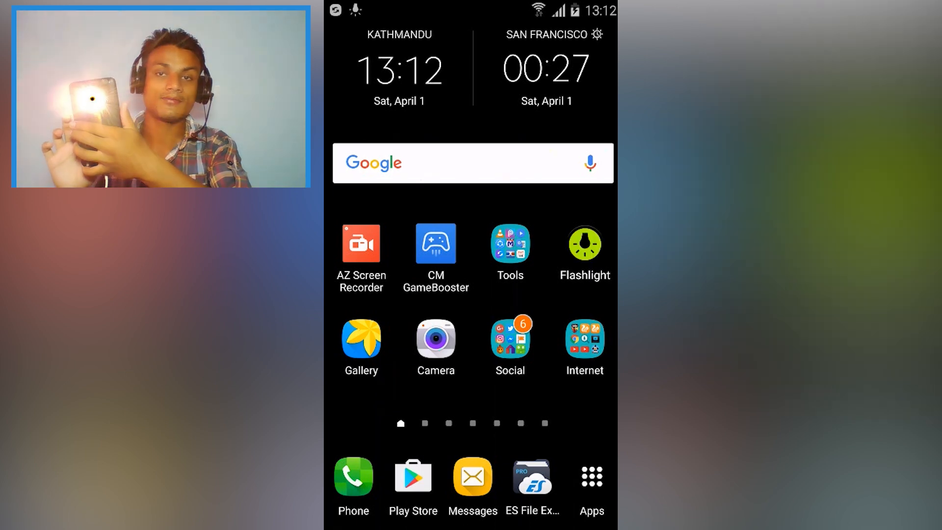
pyautogui.click(583, 244)
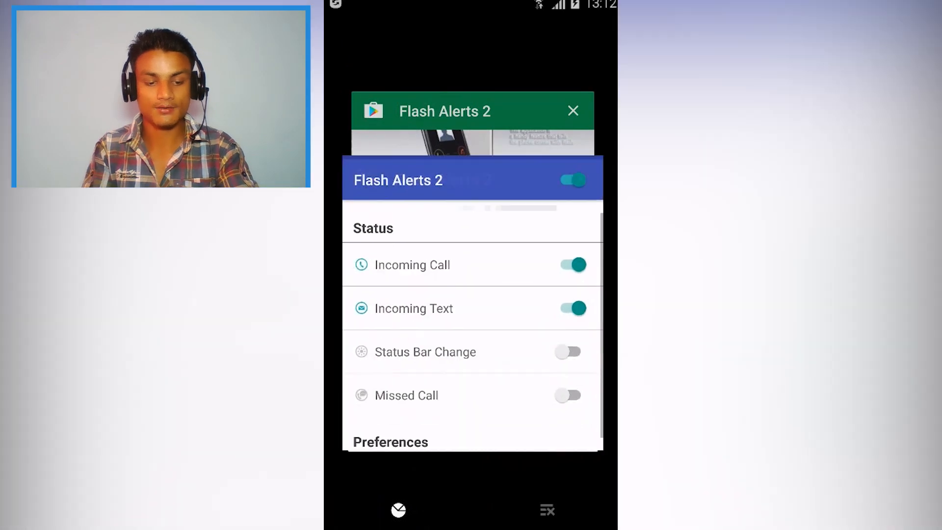
pyautogui.scroll(-3)
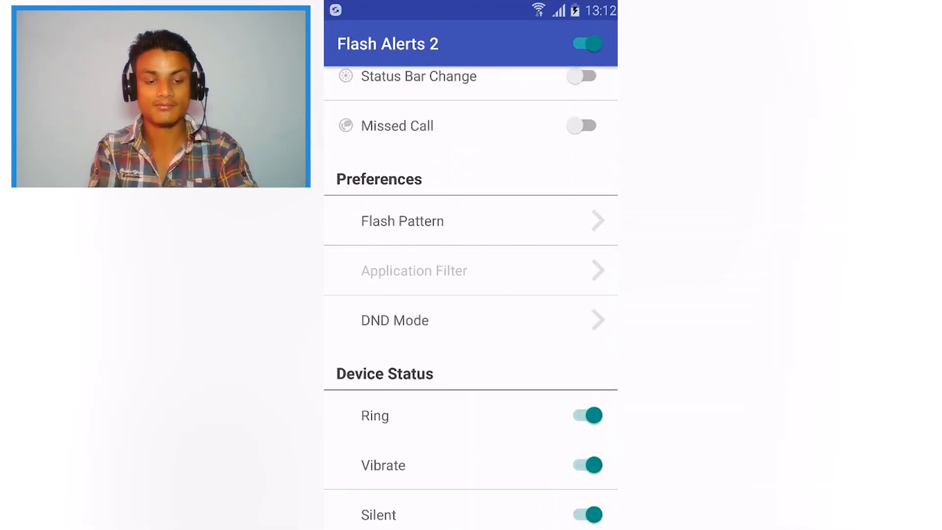
# Step: Review the Incoming Text and Incoming Call flash patterns and test the call pattern
pyautogui.click(403, 221)
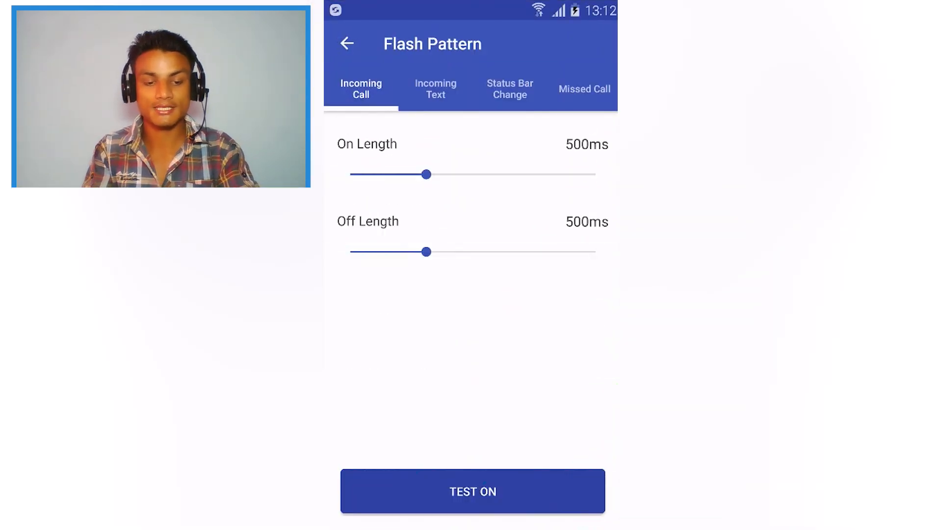
pyautogui.click(435, 89)
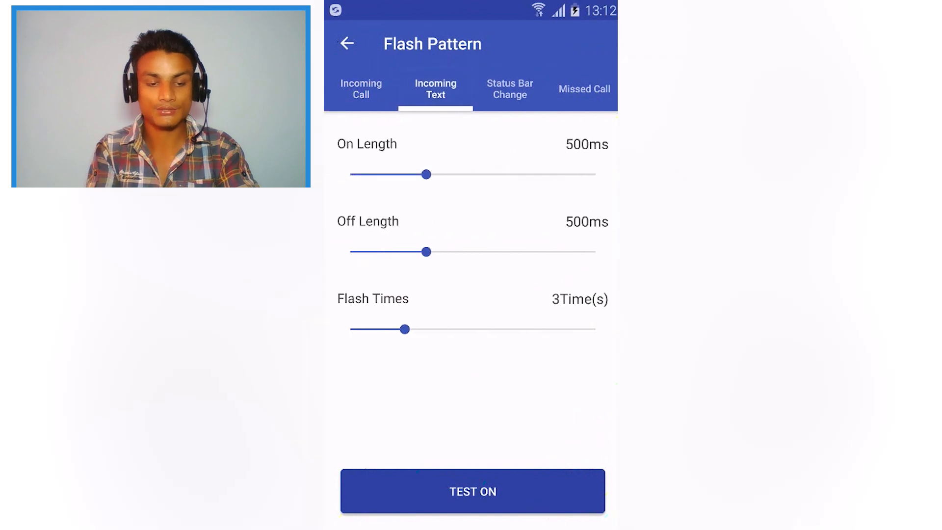
pyautogui.click(361, 88)
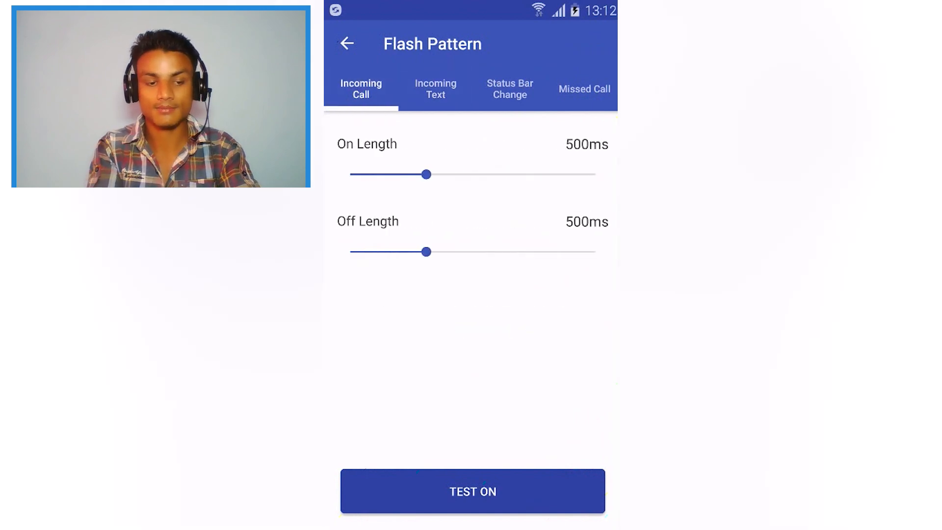
pyautogui.click(473, 491)
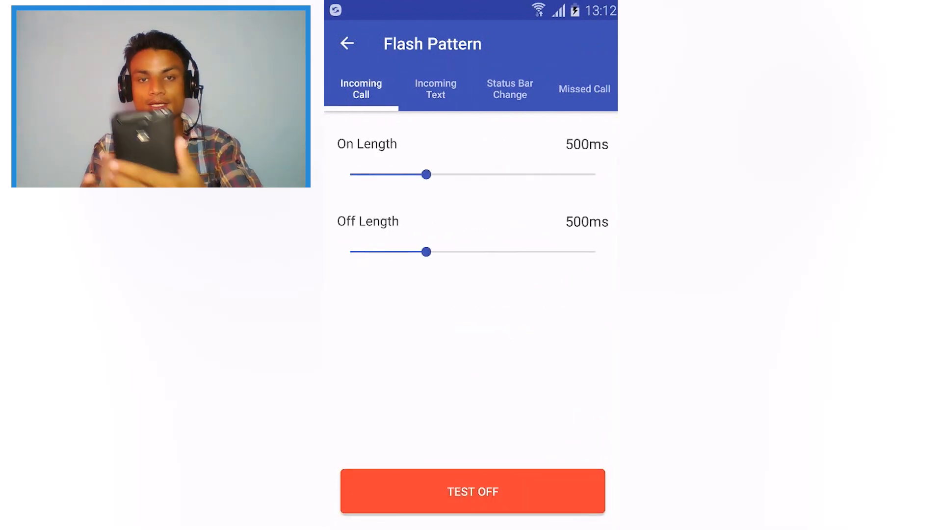
pyautogui.click(472, 491)
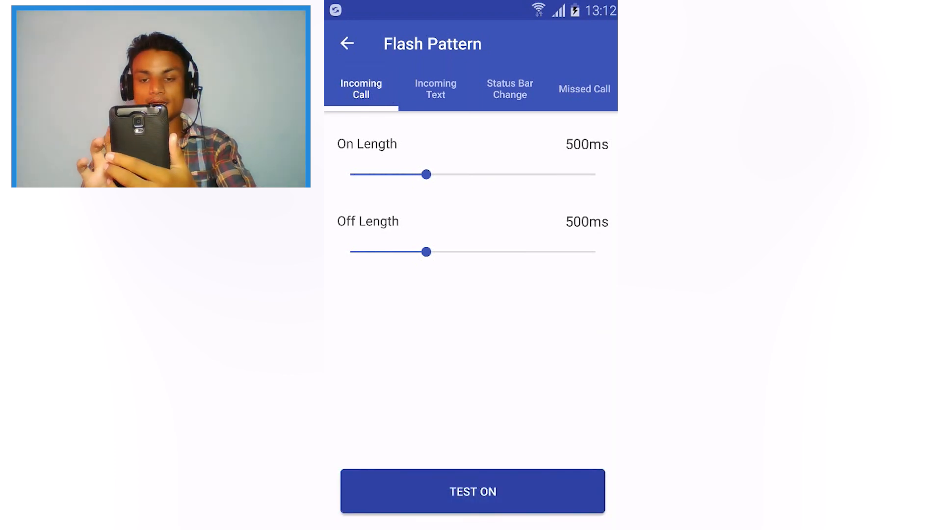
# Step: Set the Incoming Call flash On Length to 1050ms, test it, and return to the main settings
pyautogui.moveTo(427, 175); pyautogui.dragTo(520, 175)
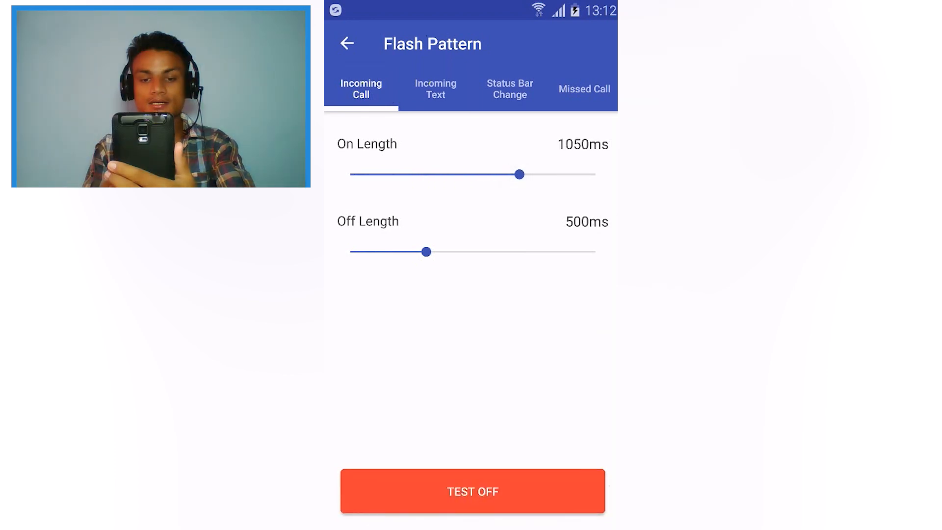
pyautogui.click(472, 491)
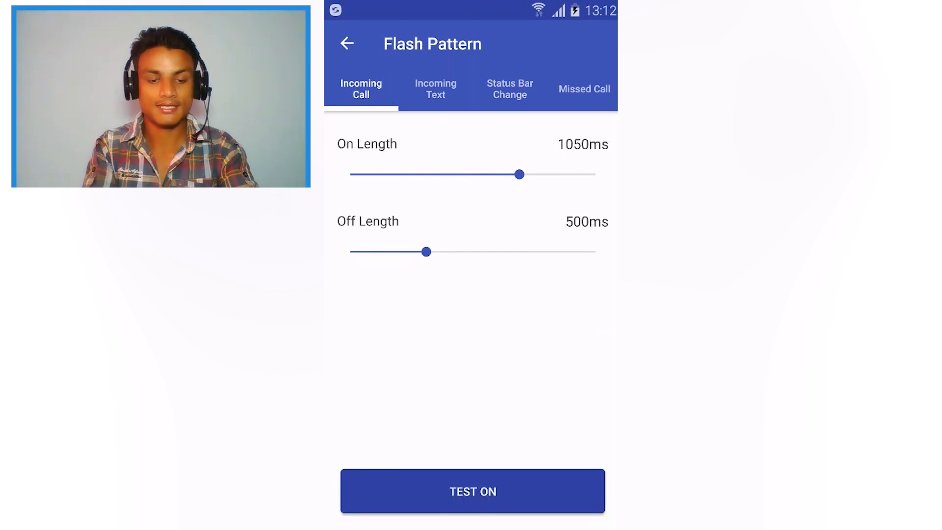
pyautogui.click(347, 44)
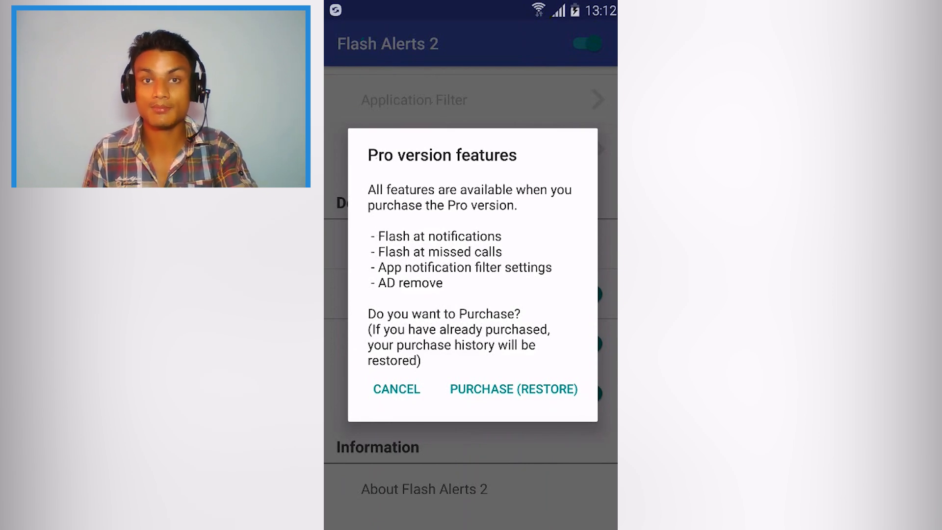
# Step: Decline the Pro version purchase offer with Cancel
pyautogui.click(395, 389)
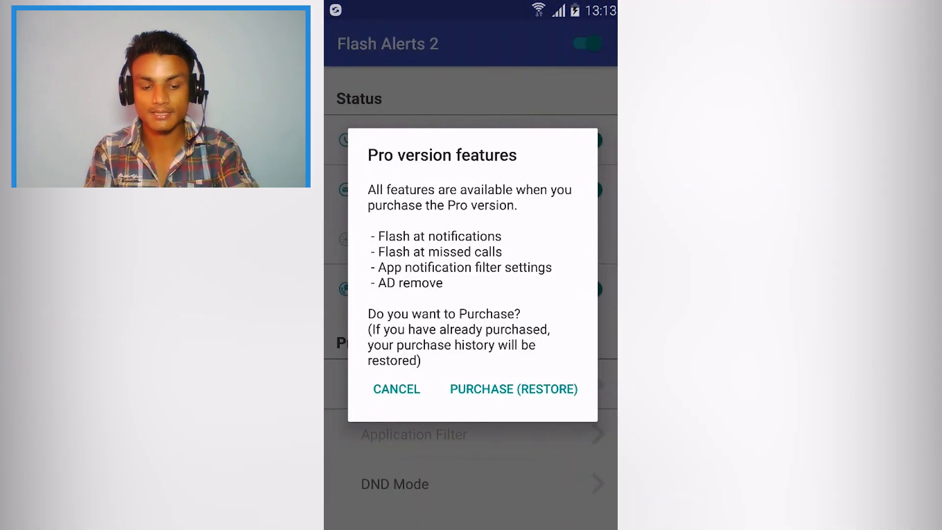
pyautogui.click(396, 389)
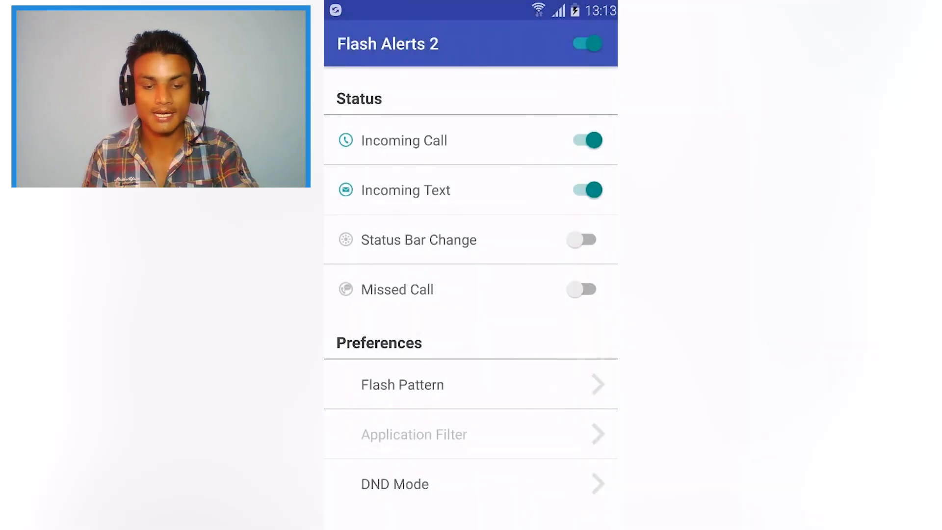